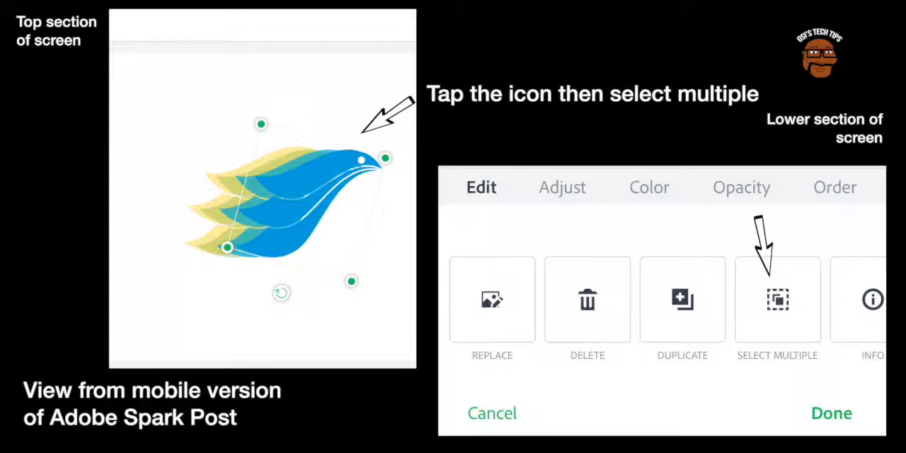
Select all three overlapping bird layers together and confirm the logo edit.
left_click(777, 301)
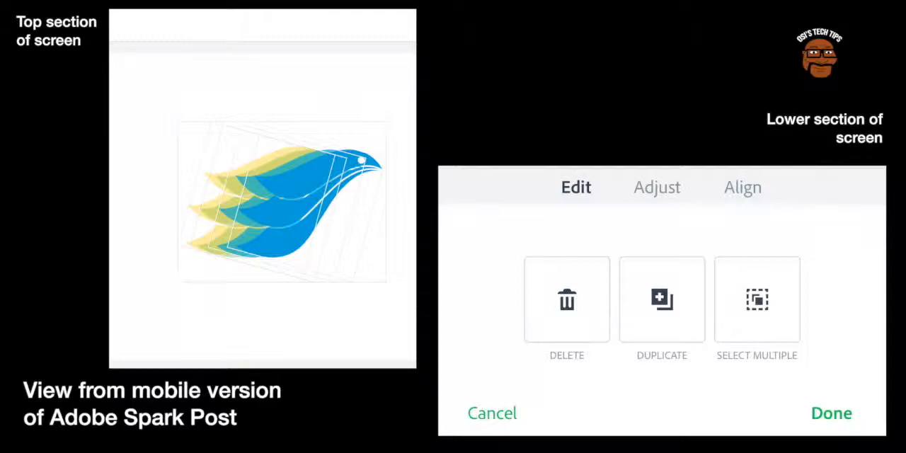
left_click(743, 186)
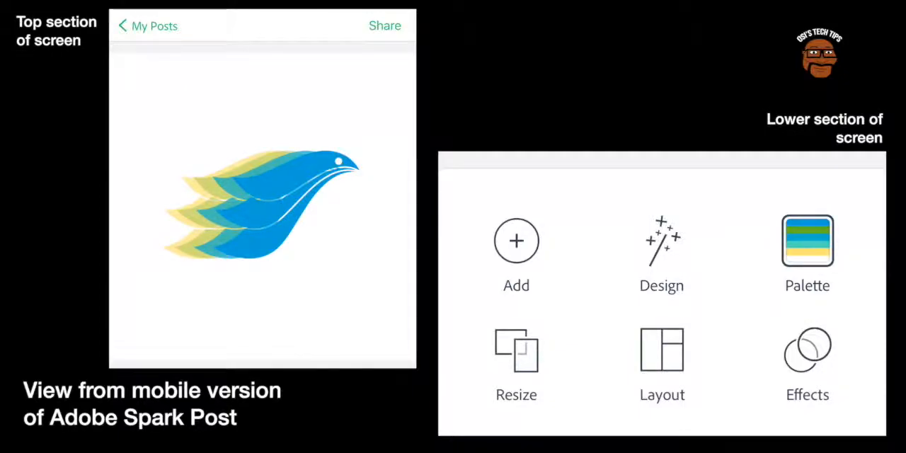
Add a new text element reading 'Fly skyway' to the post.
left_click(516, 241)
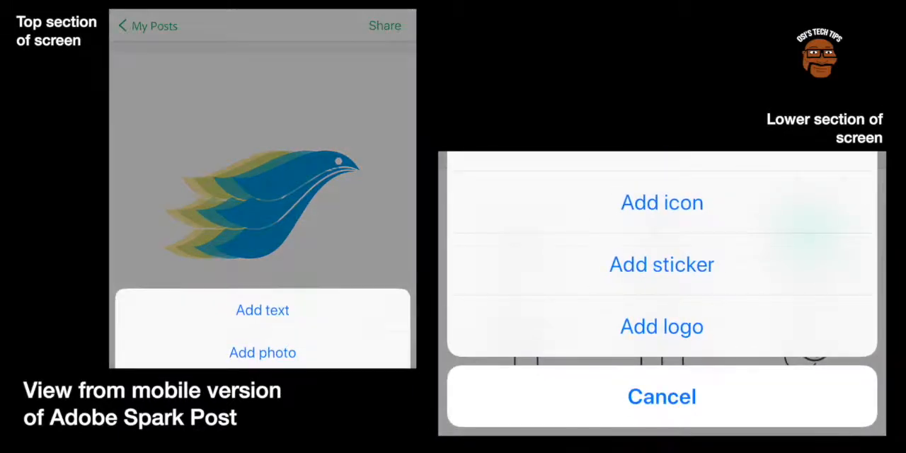
left_click(262, 310)
type("Fly skyway")
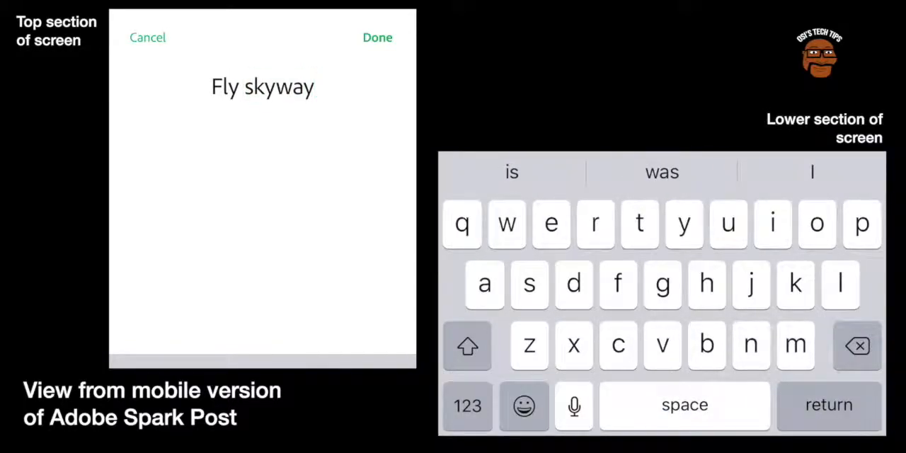
left_click(377, 37)
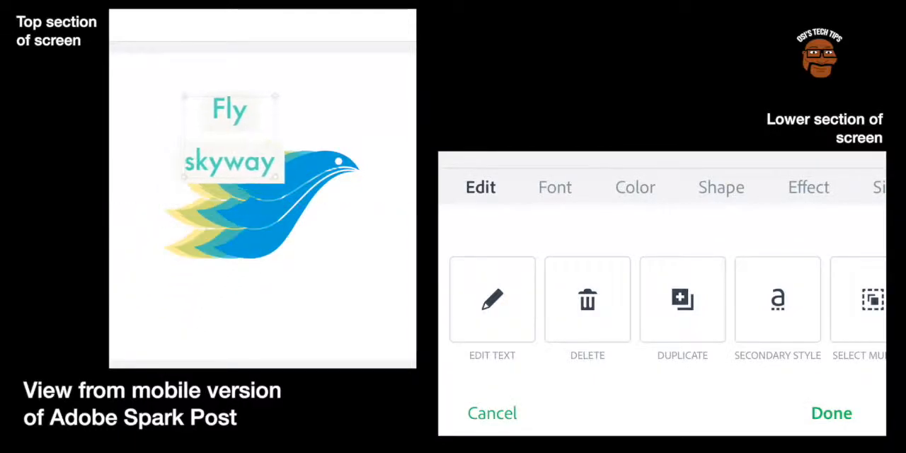
Widen the Fly skyway text box to one line and centre it above the bird.
left_click_drag(230, 134, 272, 95)
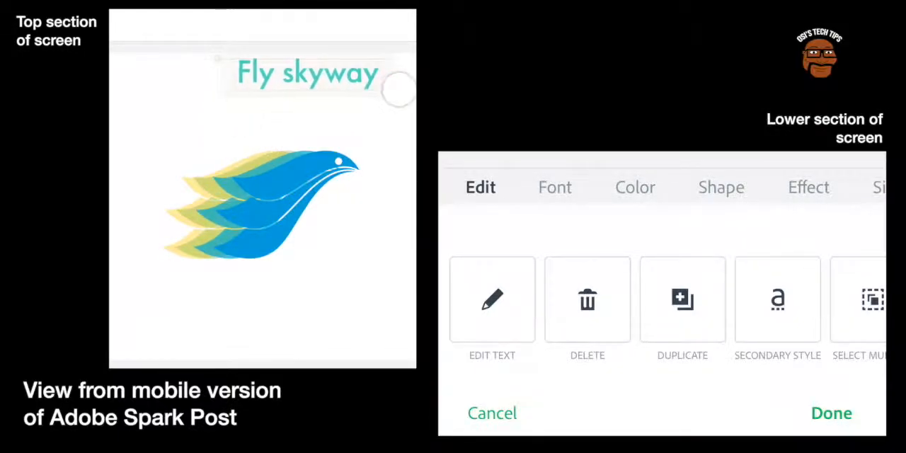
left_click(308, 75)
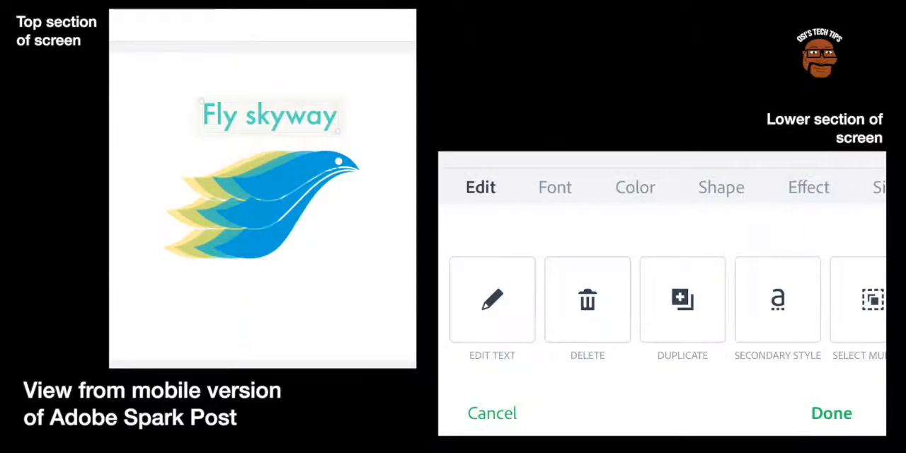
left_click(267, 116)
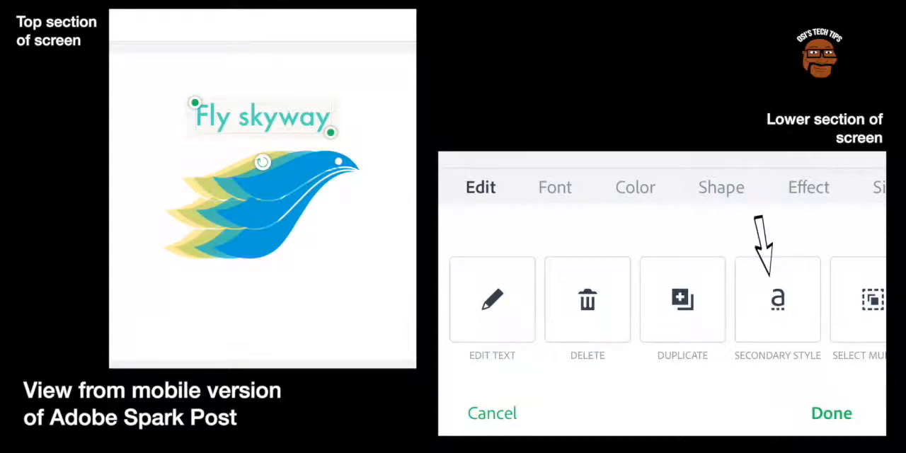
left_click(635, 187)
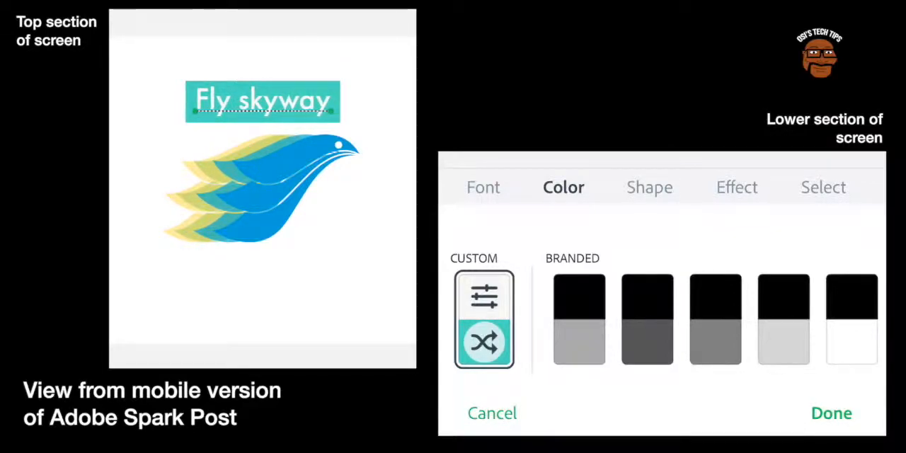
double_click(287, 101)
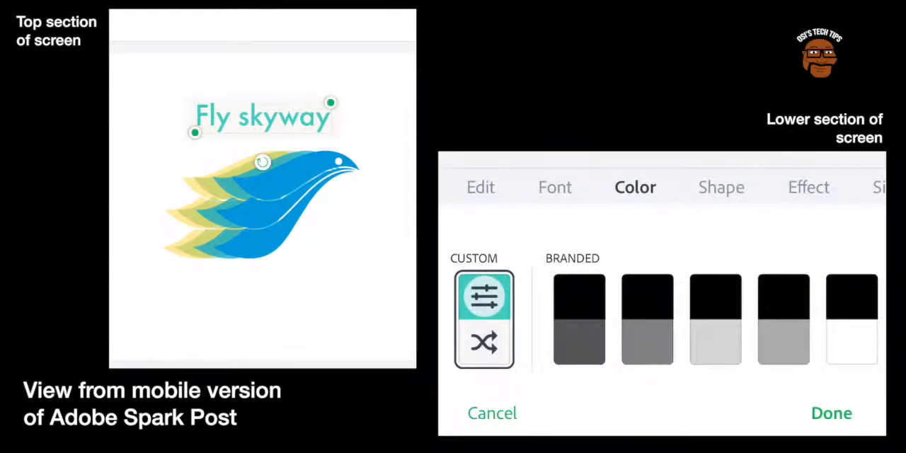
left_click(480, 187)
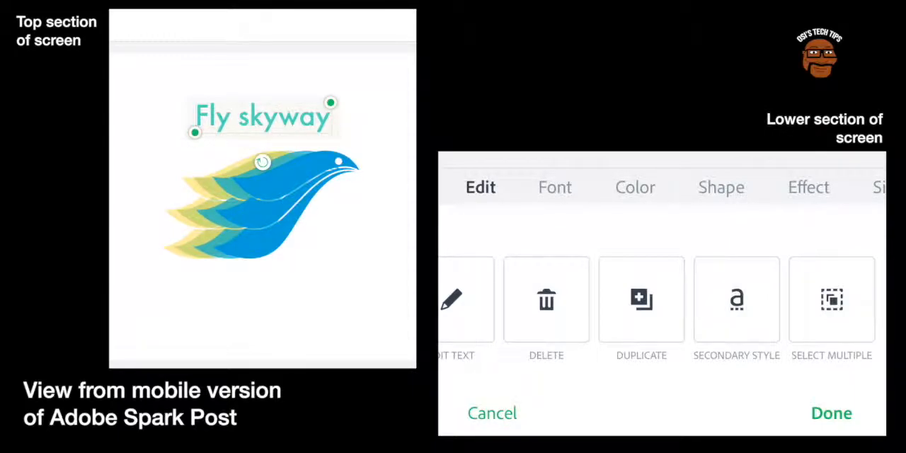
Change the heading font to the tall condensed all-caps Bebas Neue.
left_click(555, 187)
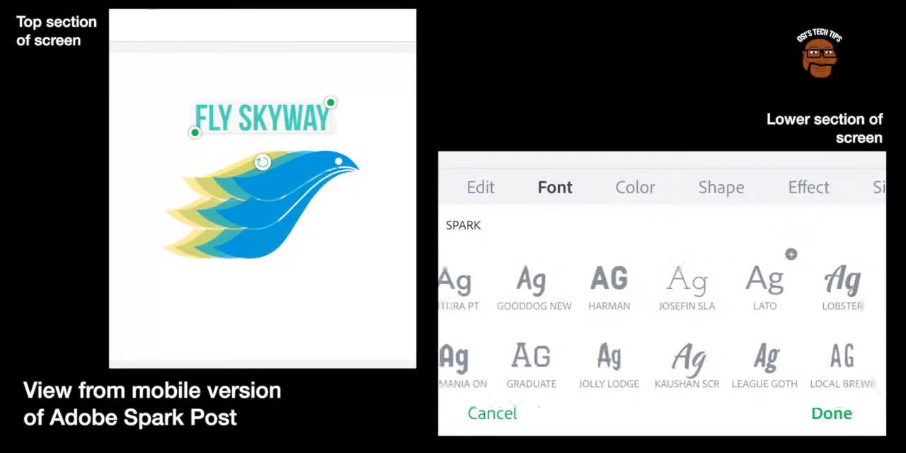
scroll("right", 3)
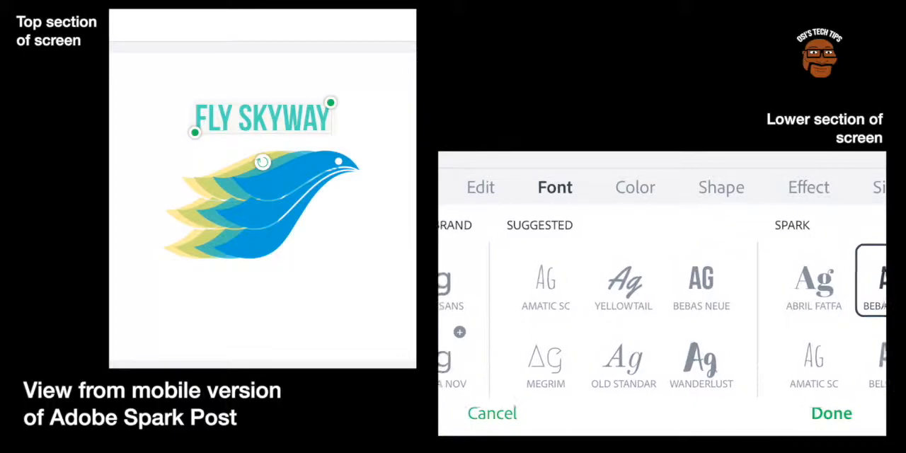
left_click(635, 187)
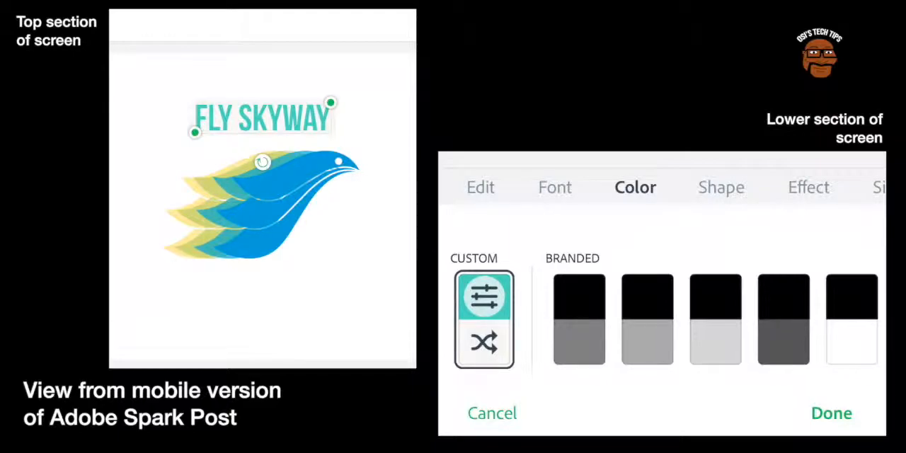
Apply a suggested colour palette and shuffle it to turquoise and yellow.
scroll("left", 3)
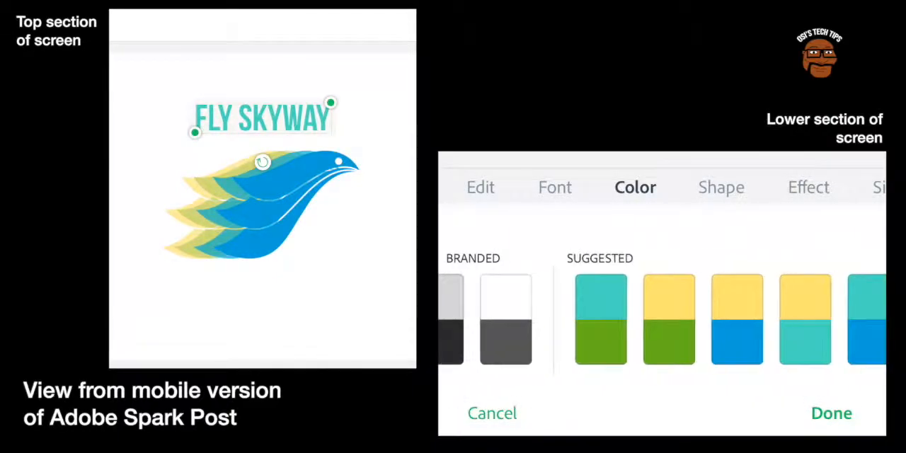
left_click(600, 318)
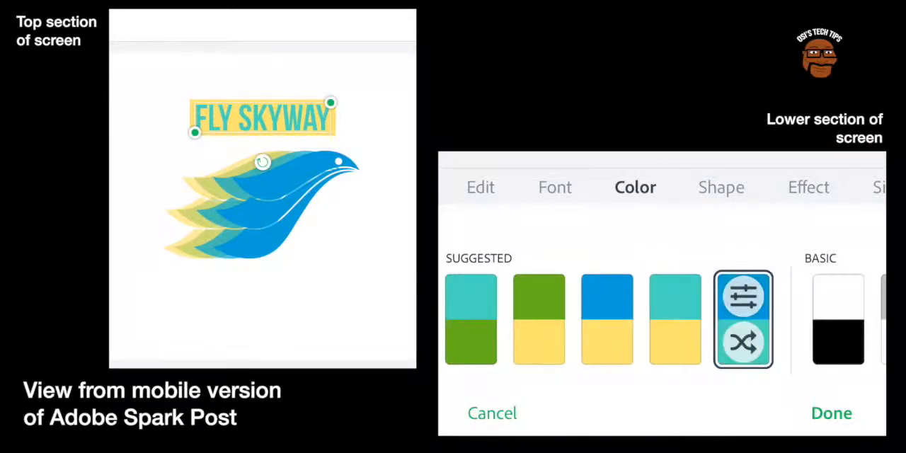
left_click(742, 320)
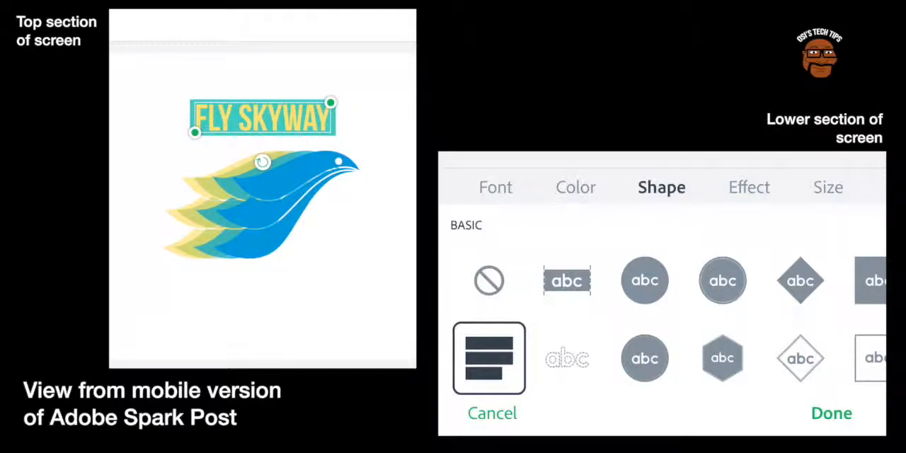
Preview band, dotted circle, full background and ribbon shapes, then set the shape to None.
left_click(567, 280)
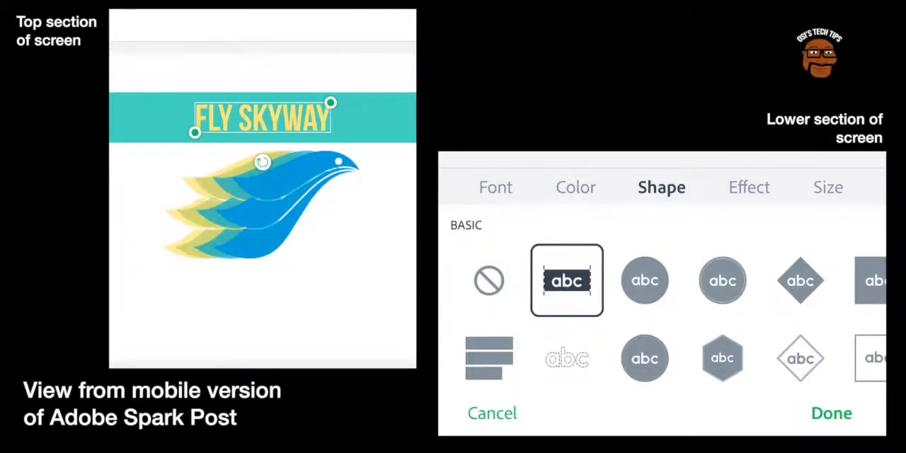
left_click(644, 358)
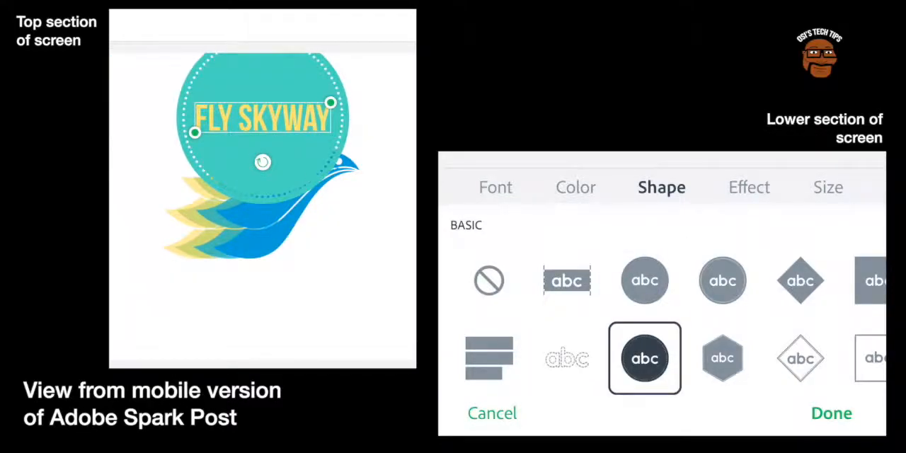
left_click(721, 280)
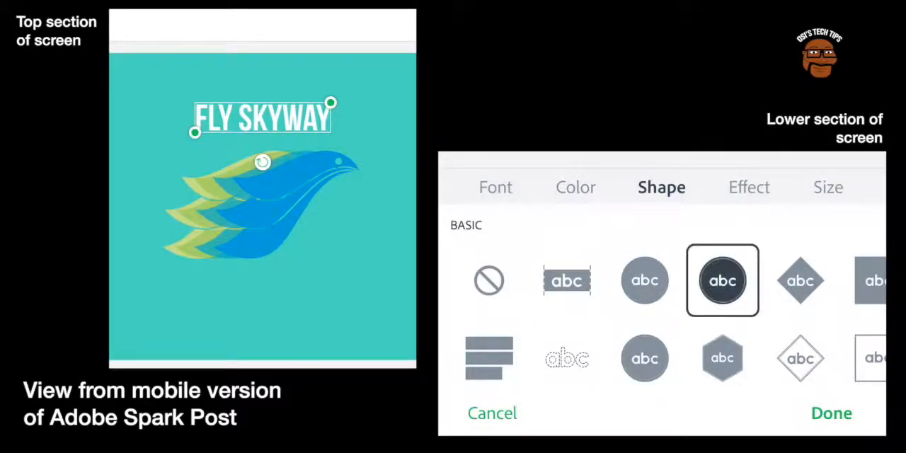
left_click(801, 280)
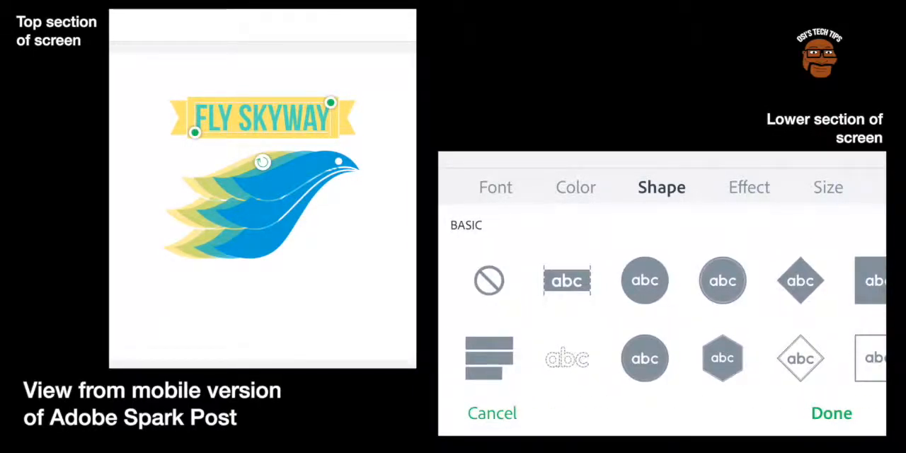
left_click(488, 280)
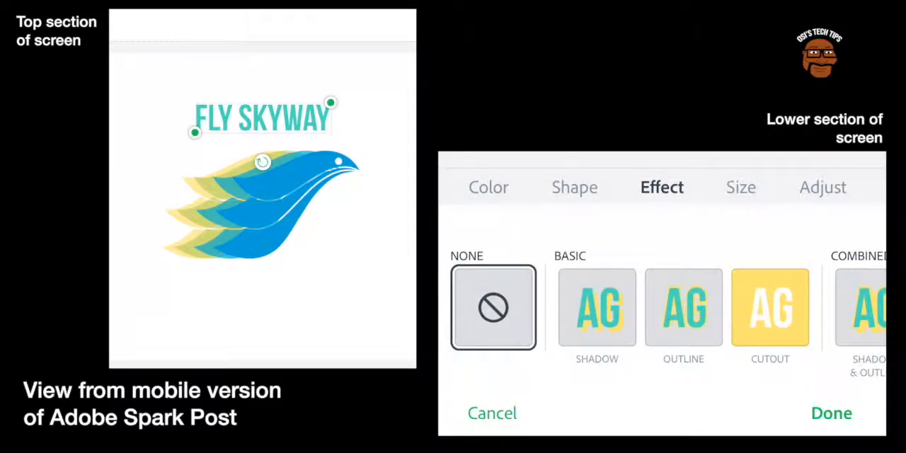
Preview the Cutout & Outline effect, then set FLY SKYWAY's effect back to None.
left_click(596, 308)
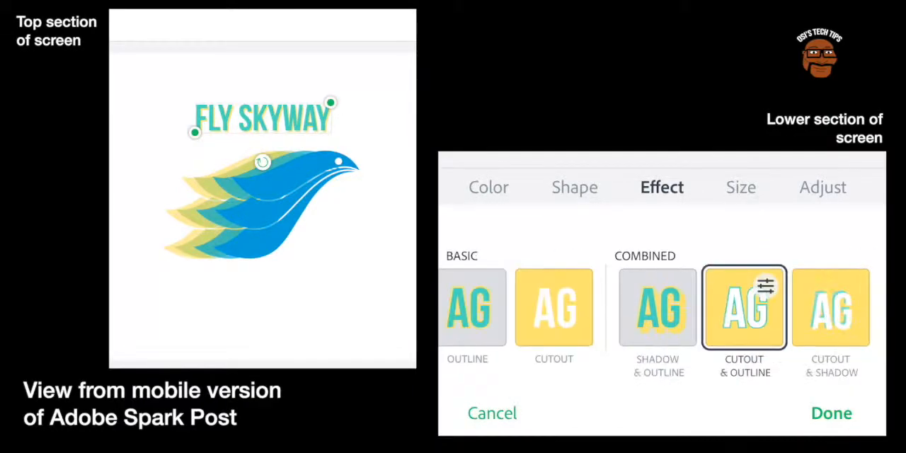
left_click(830, 314)
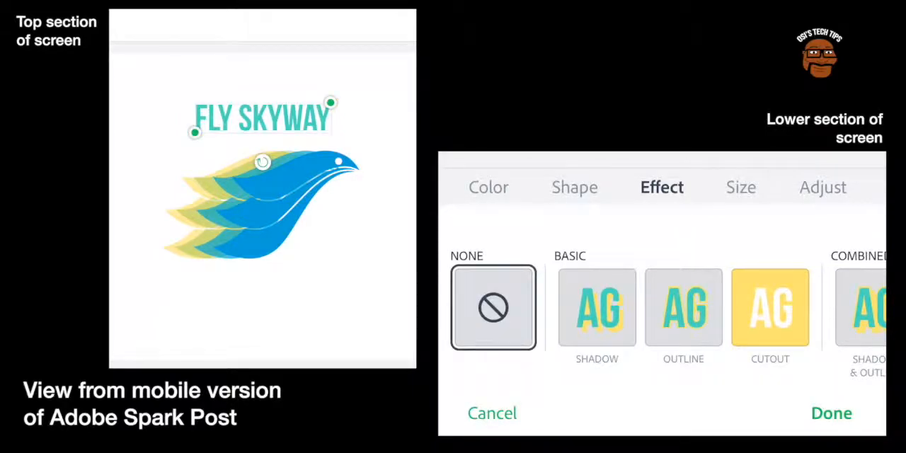
left_click(740, 187)
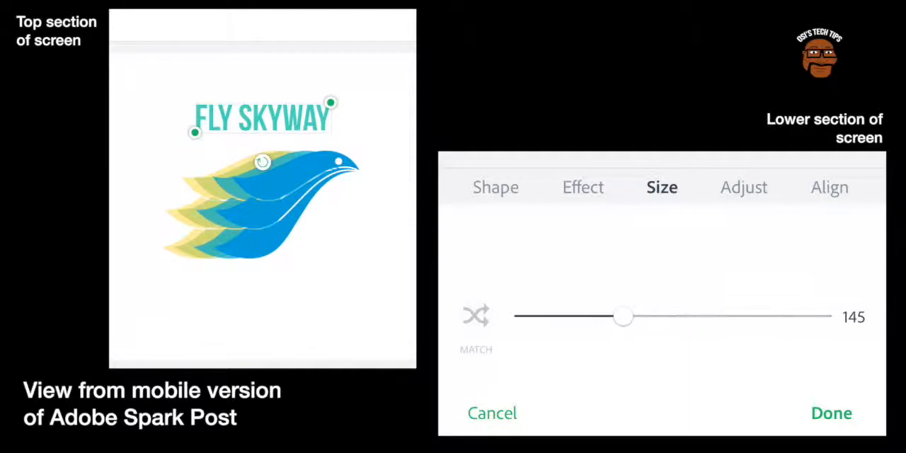
Resize the FLY SKYWAY text back and forth, settling at size 200.
left_click_drag(623, 316, 672, 316)
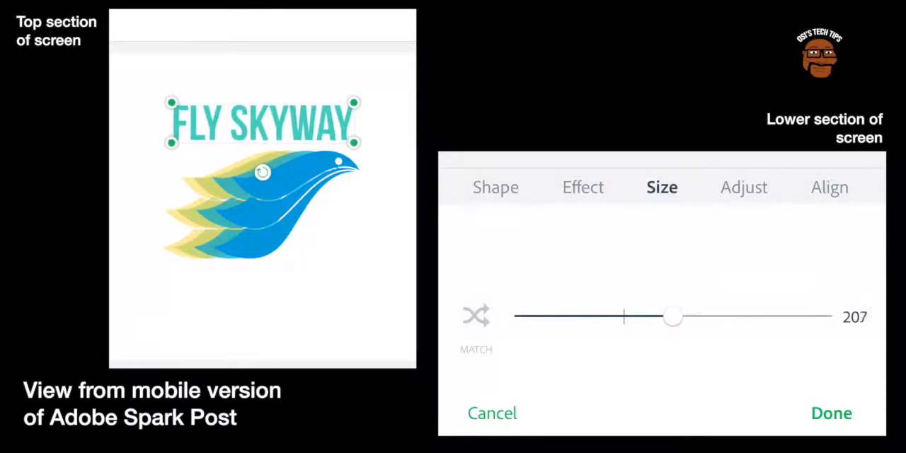
left_click_drag(672, 316, 734, 316)
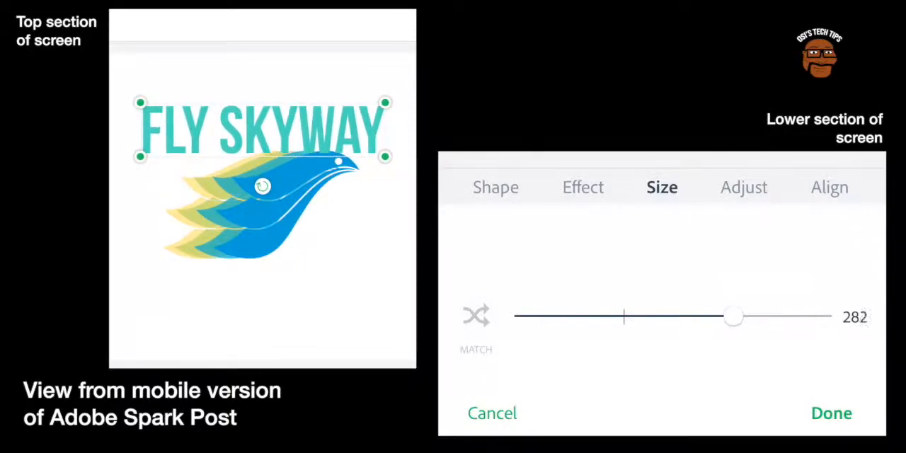
left_click_drag(733, 317, 640, 316)
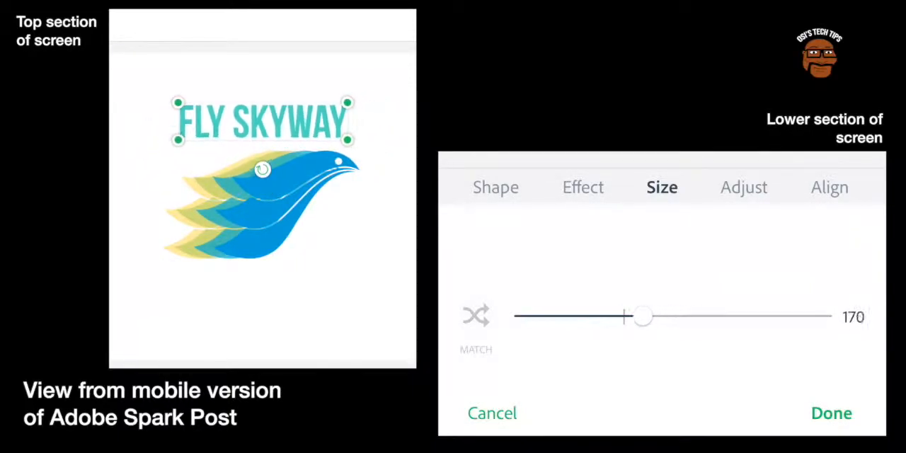
left_click_drag(640, 316, 666, 316)
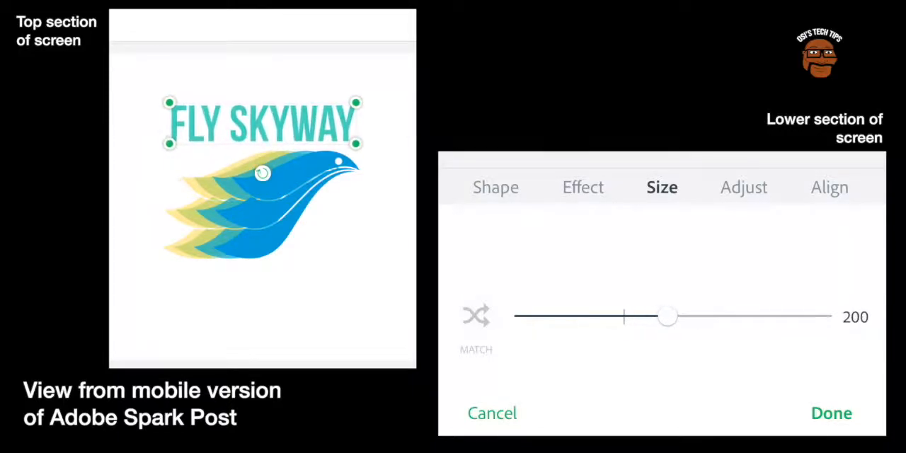
left_click_drag(667, 316, 671, 317)
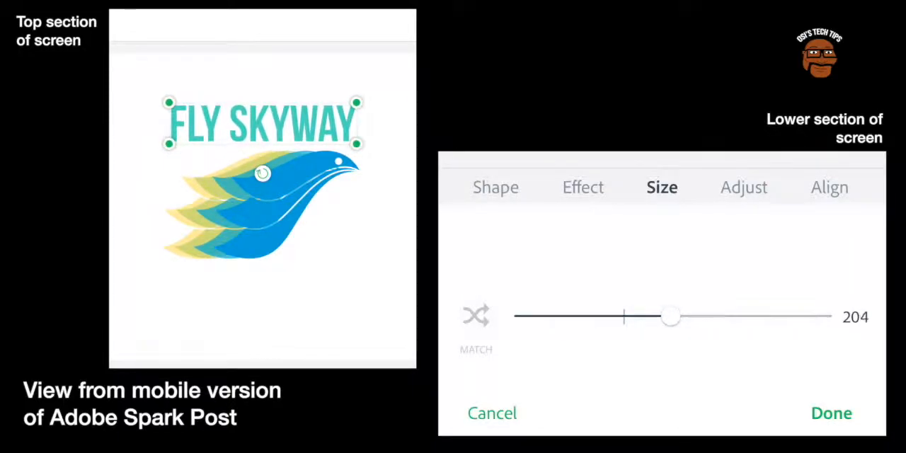
left_click_drag(670, 316, 711, 317)
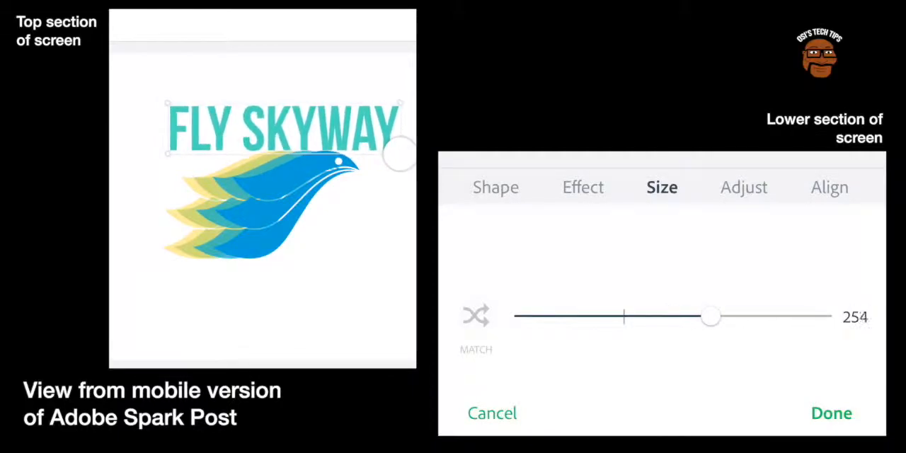
left_click_drag(711, 317, 685, 316)
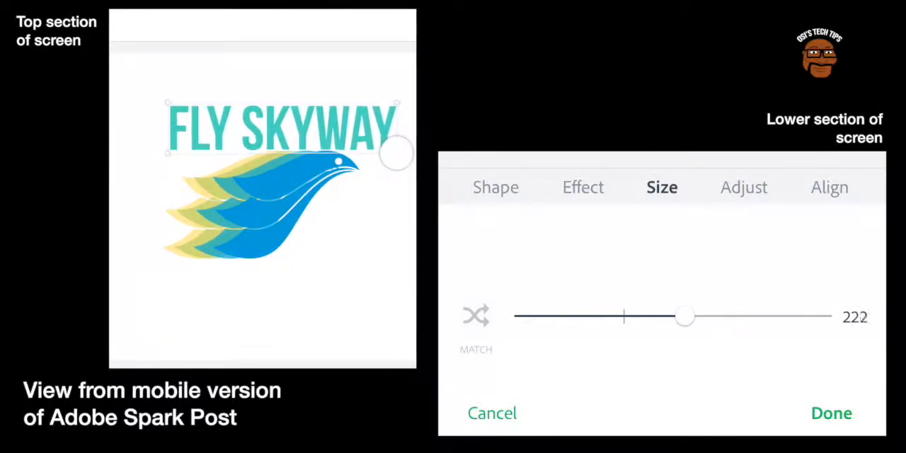
left_click_drag(684, 317, 679, 316)
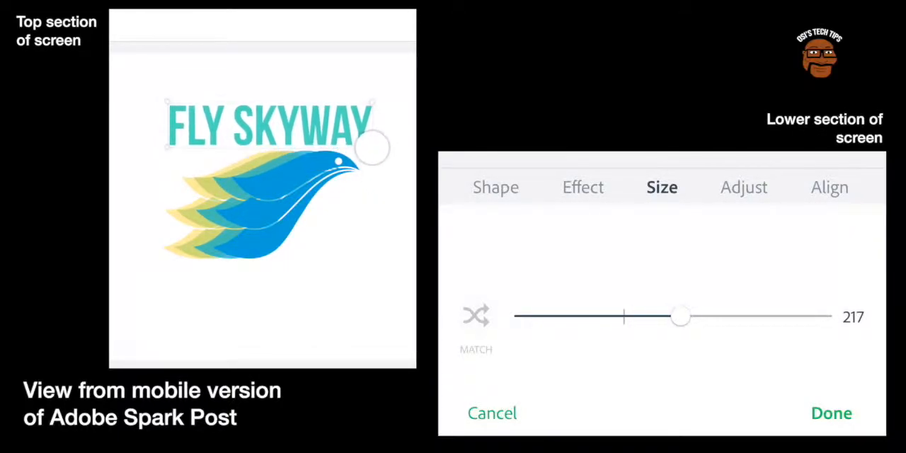
left_click_drag(679, 317, 697, 317)
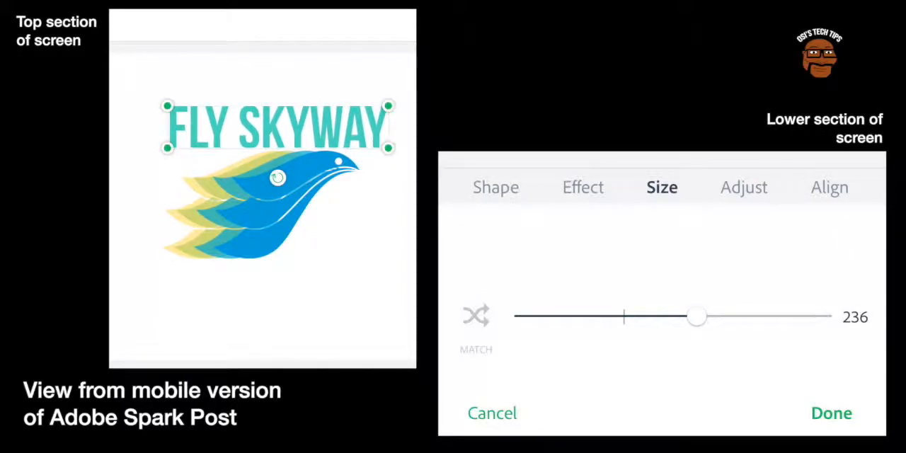
left_click_drag(696, 316, 702, 316)
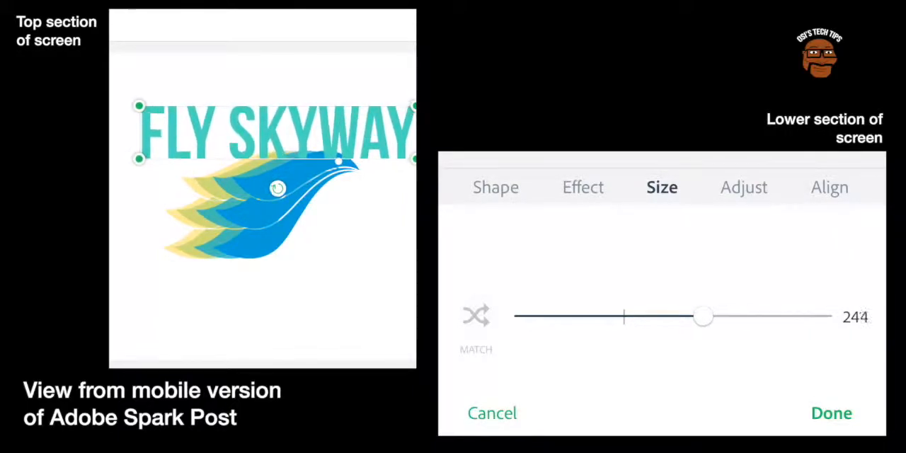
left_click_drag(703, 317, 685, 317)
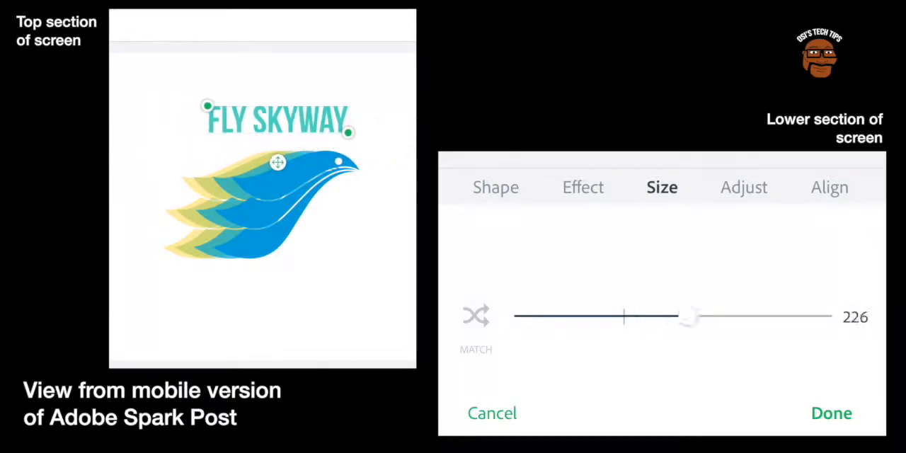
left_click_drag(690, 317, 754, 316)
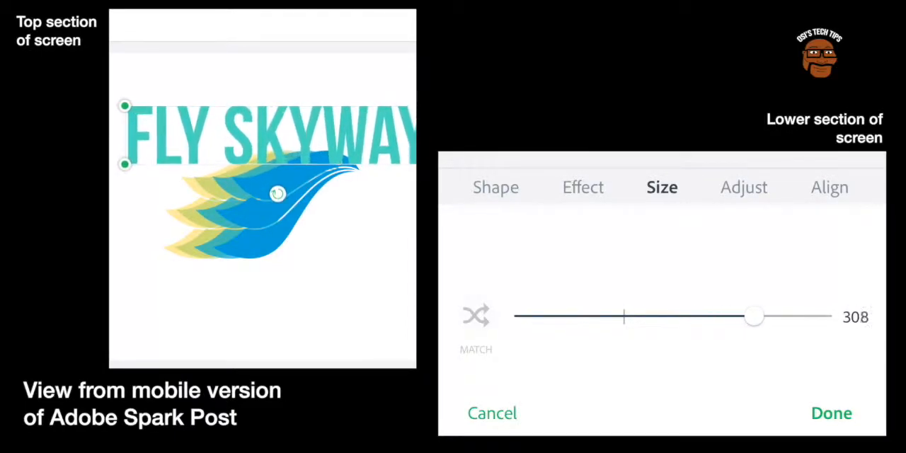
left_click_drag(754, 317, 711, 316)
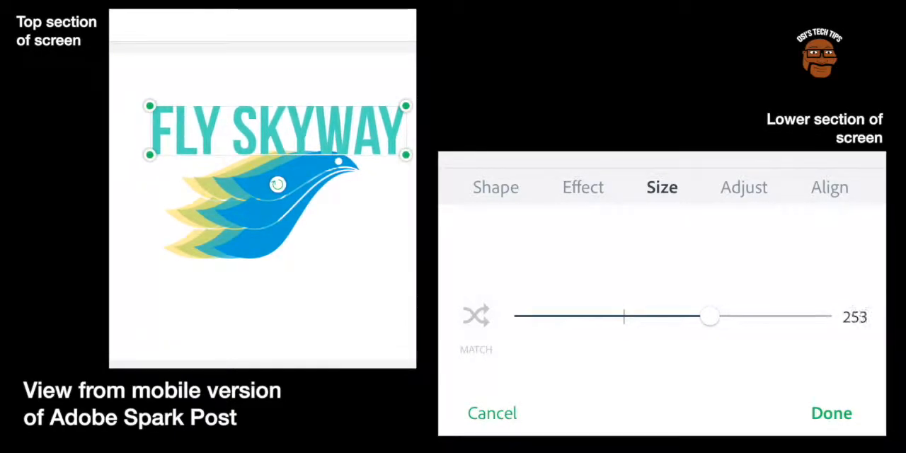
left_click_drag(710, 316, 695, 316)
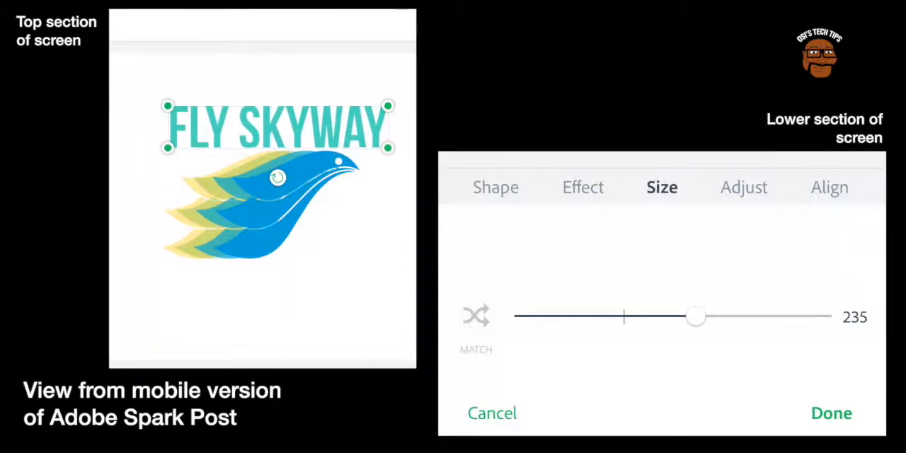
left_click_drag(695, 317, 671, 316)
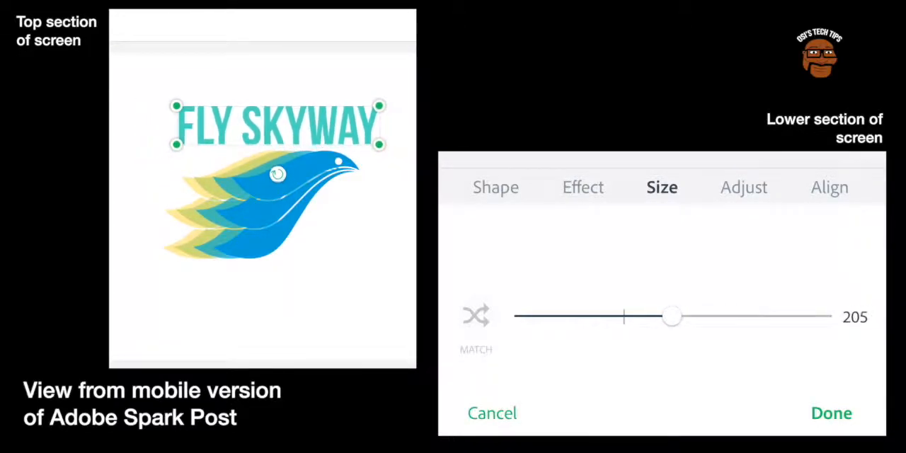
left_click_drag(671, 316, 665, 316)
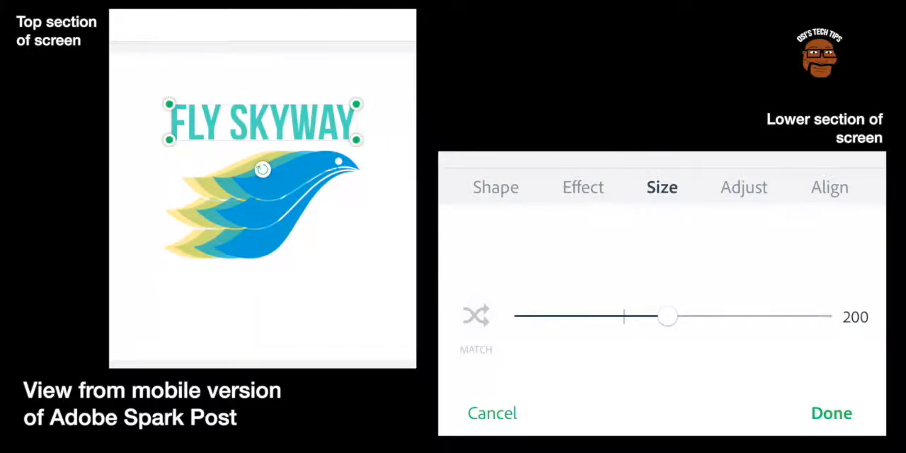
Browse the Adjust, Align, Opacity and Order tabs before reaching the Style tab.
left_click(743, 187)
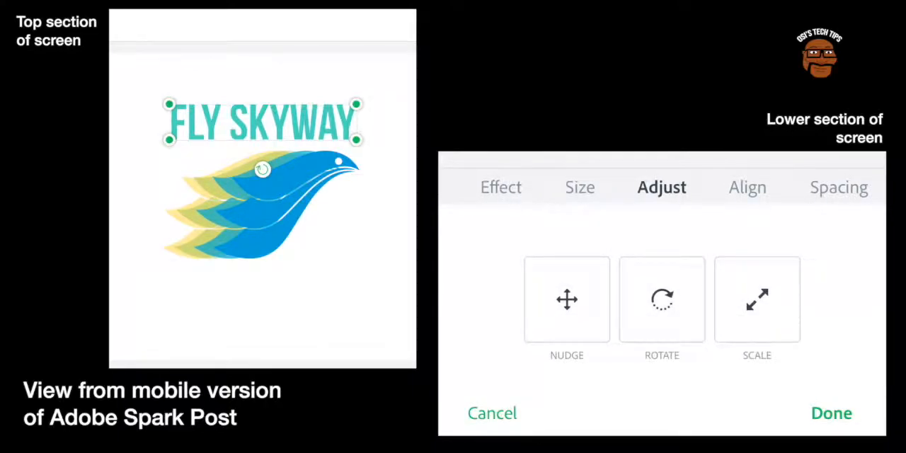
left_click(747, 187)
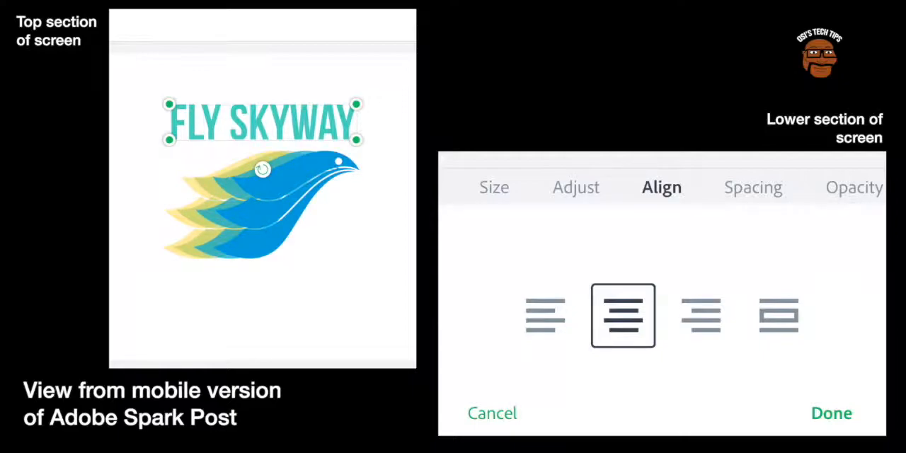
left_click(753, 187)
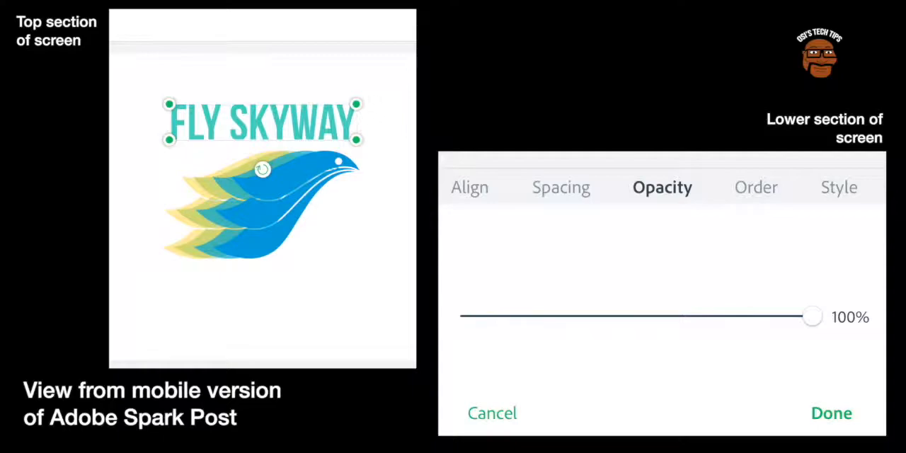
left_click(755, 187)
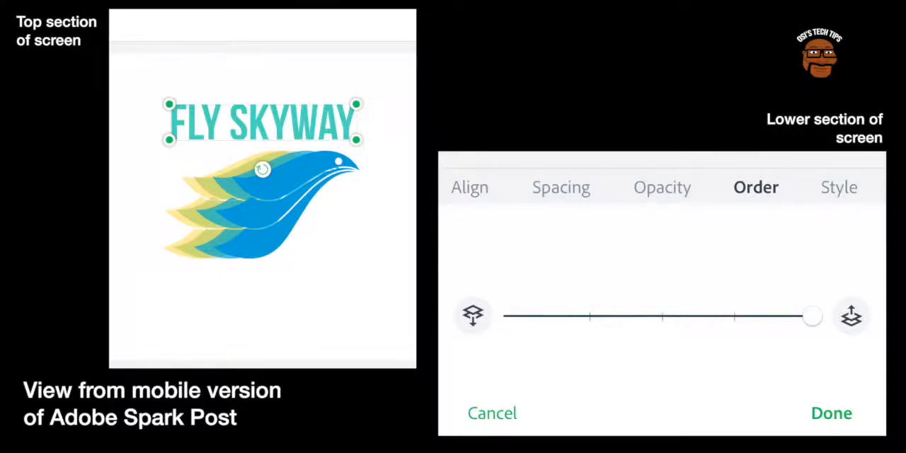
left_click(837, 187)
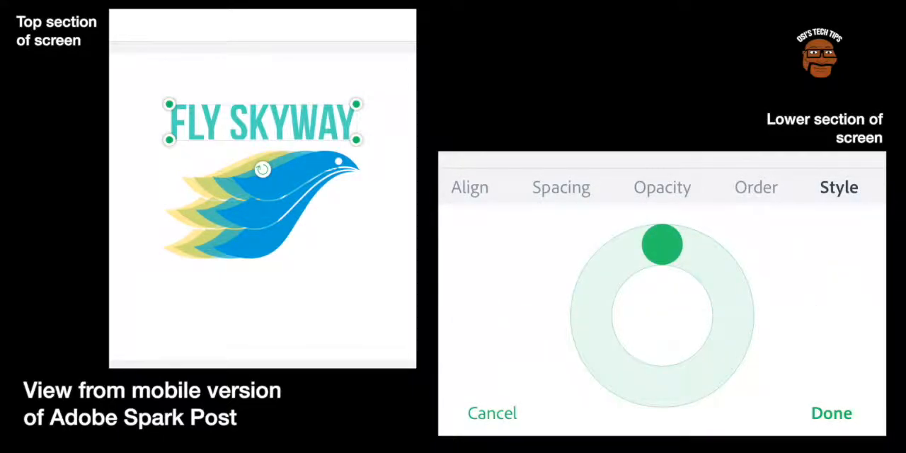
Preview green outline, yellow script and blue stencil styles, then finish with plain turquoise text.
left_click_drag(662, 244, 664, 387)
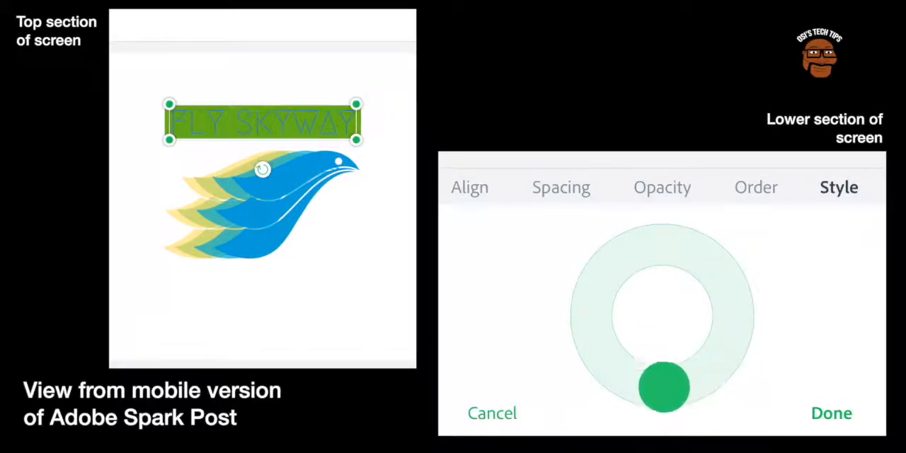
left_click_drag(664, 388, 613, 263)
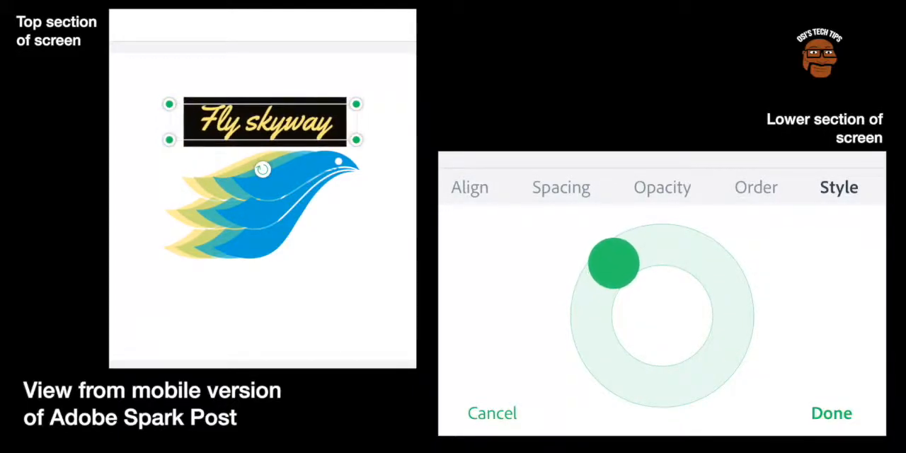
left_click_drag(613, 263, 642, 383)
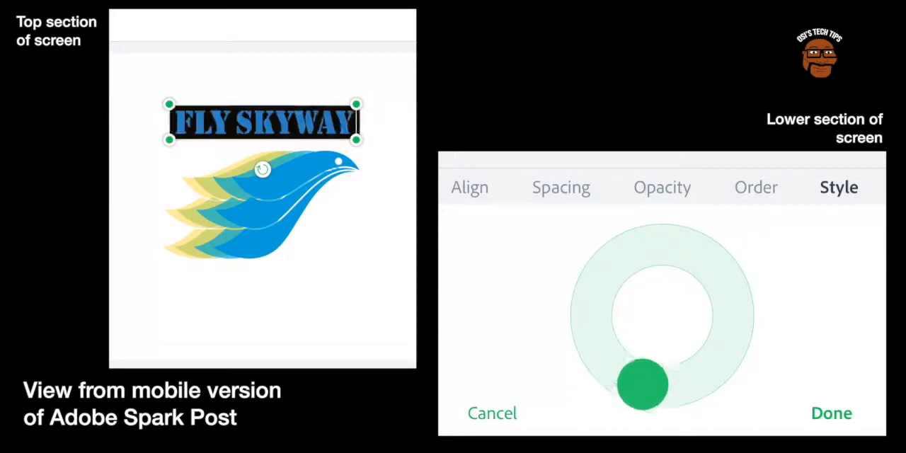
left_click_drag(642, 384, 663, 243)
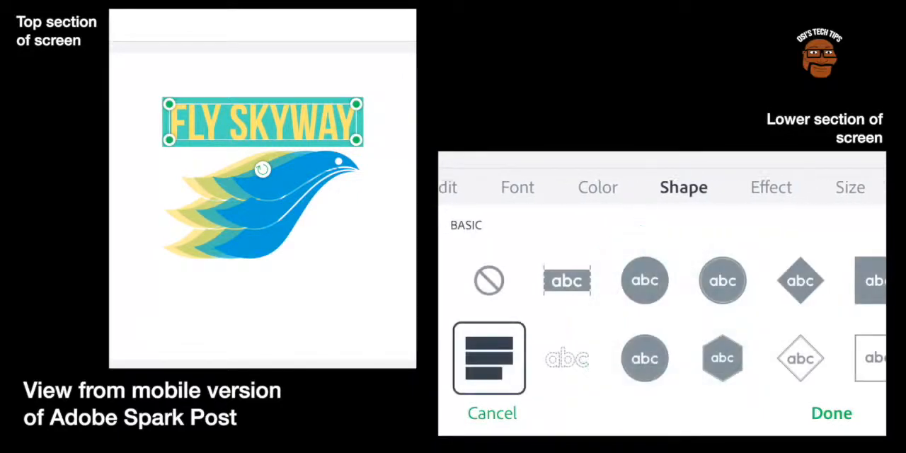
left_click(489, 281)
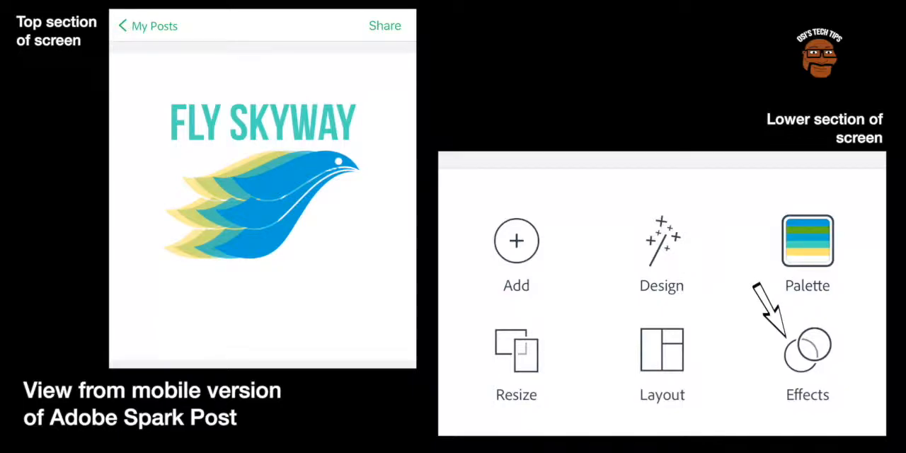
Preview the Flicker, Color Shuffle and Fade animation presets on the FLY SKYWAY text.
left_click(807, 352)
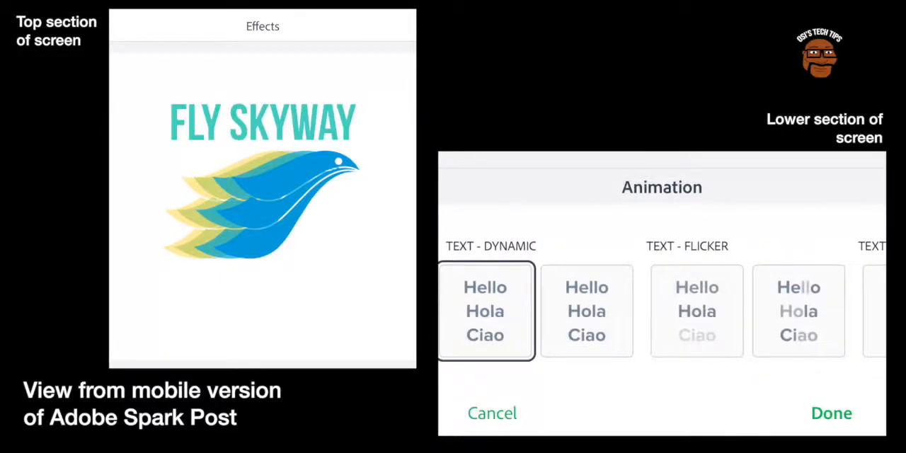
left_click(697, 311)
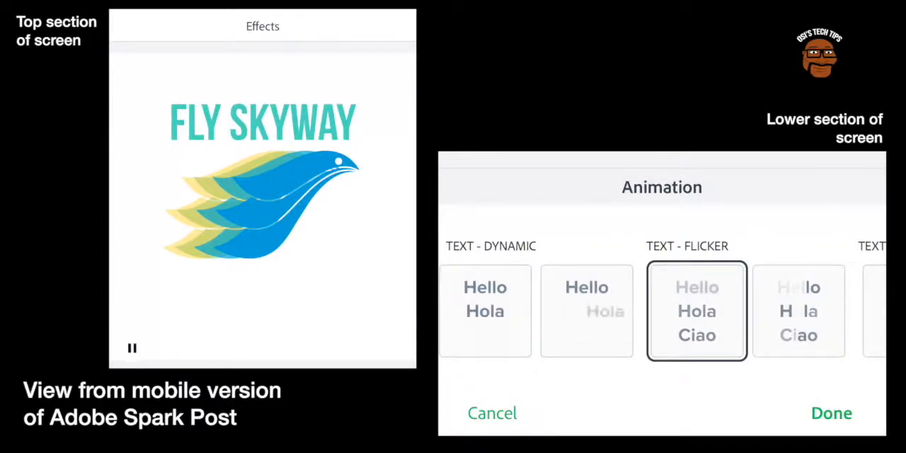
scroll("left", 3)
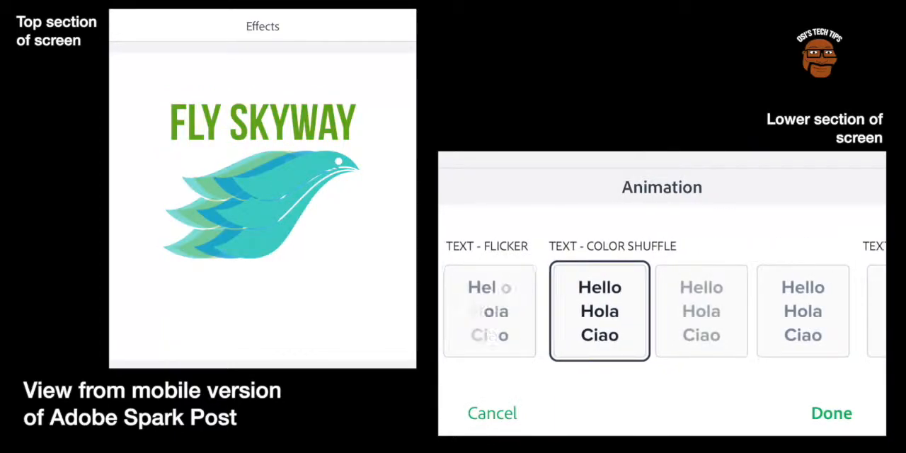
left_click(800, 310)
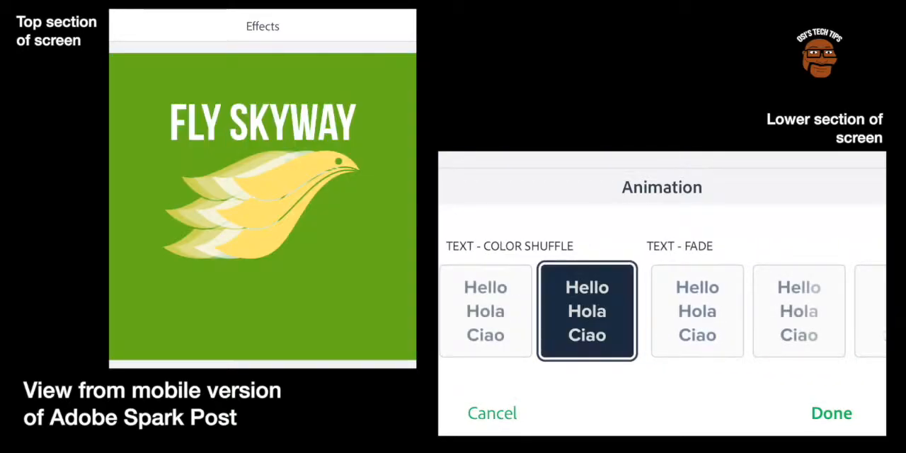
left_click(697, 311)
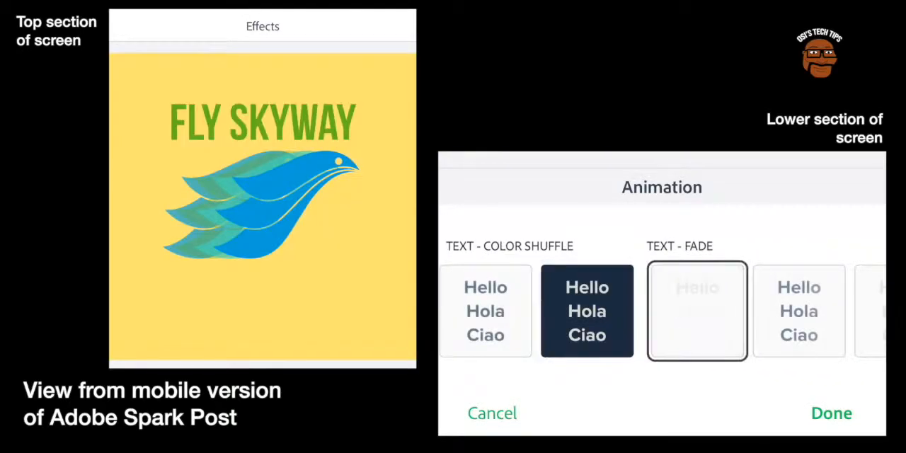
left_click(696, 310)
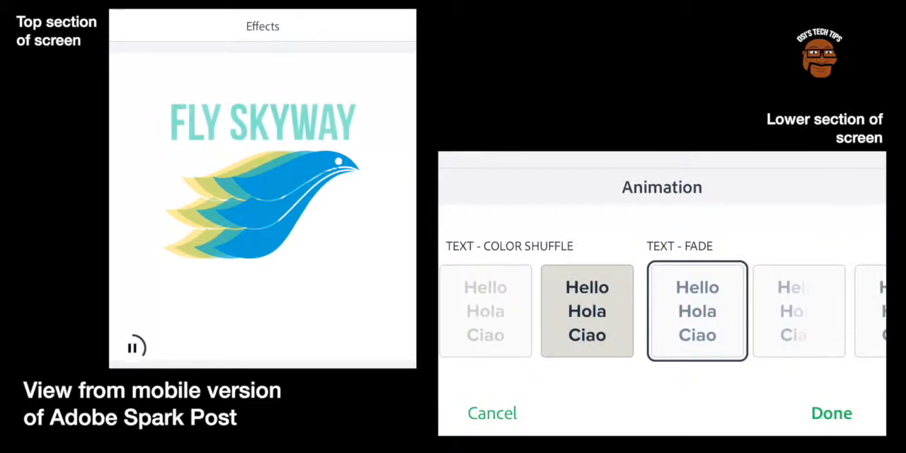
Try another Fade variant and a Slide preset, then apply the Text - Grow animation.
scroll("left", 3)
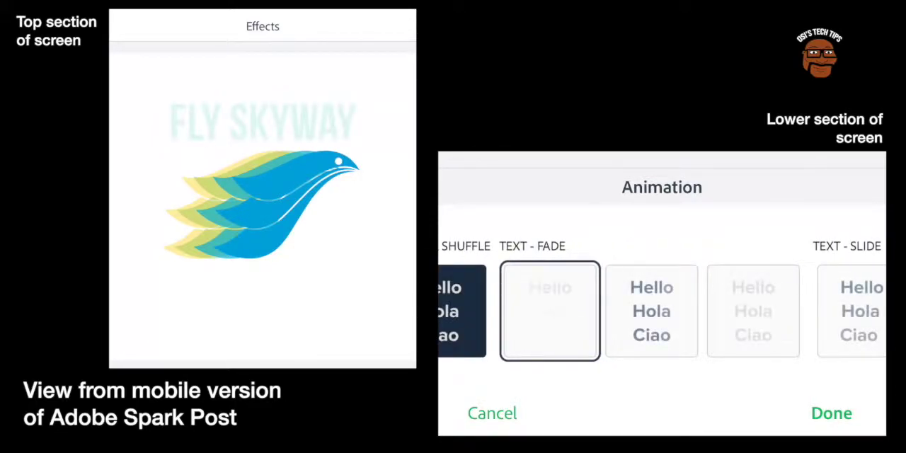
left_click(651, 310)
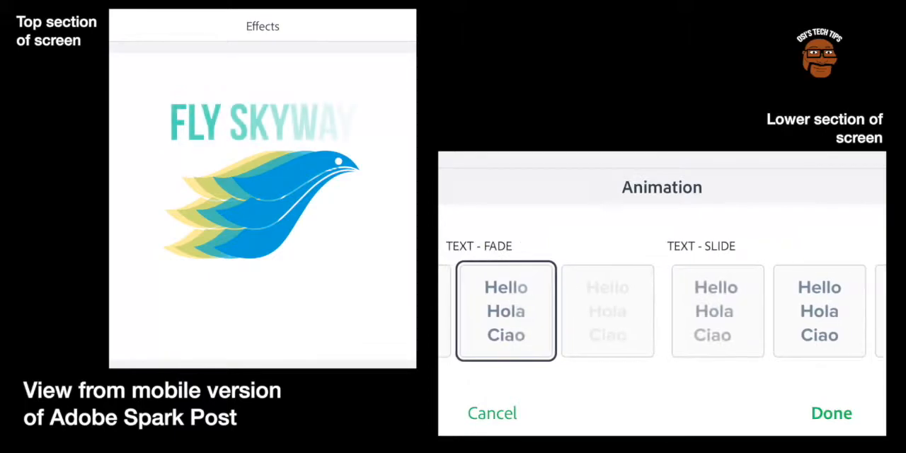
left_click(607, 311)
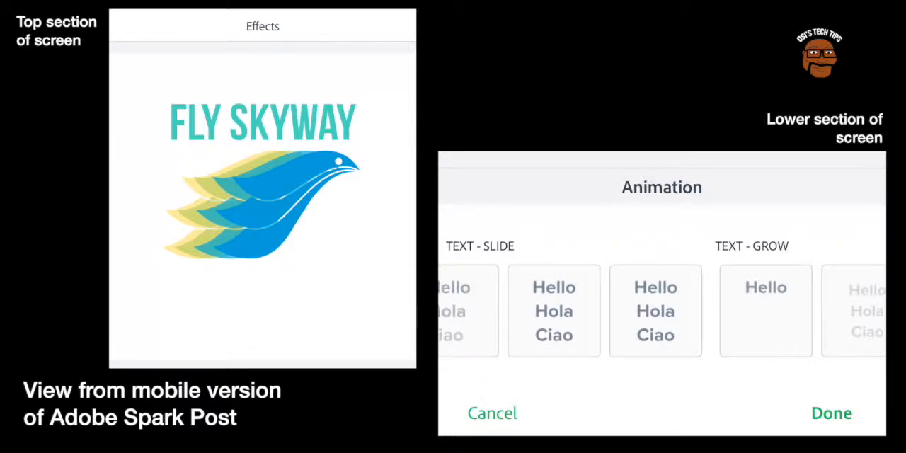
left_click(765, 310)
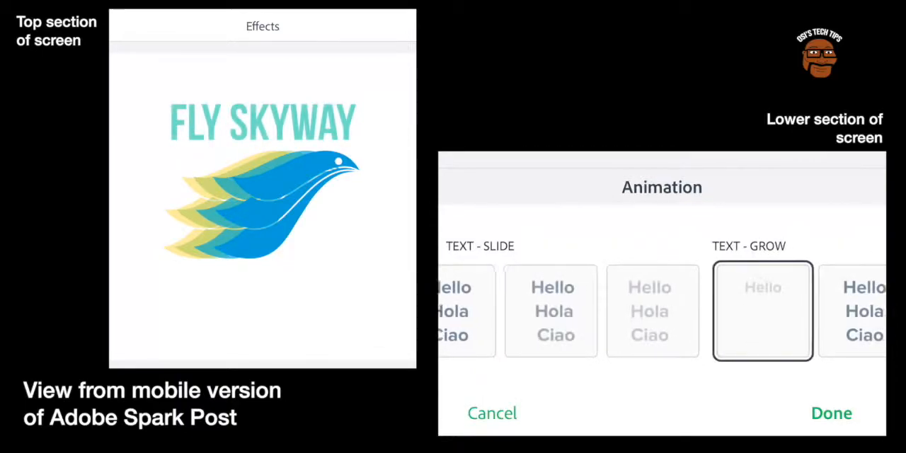
left_click(762, 309)
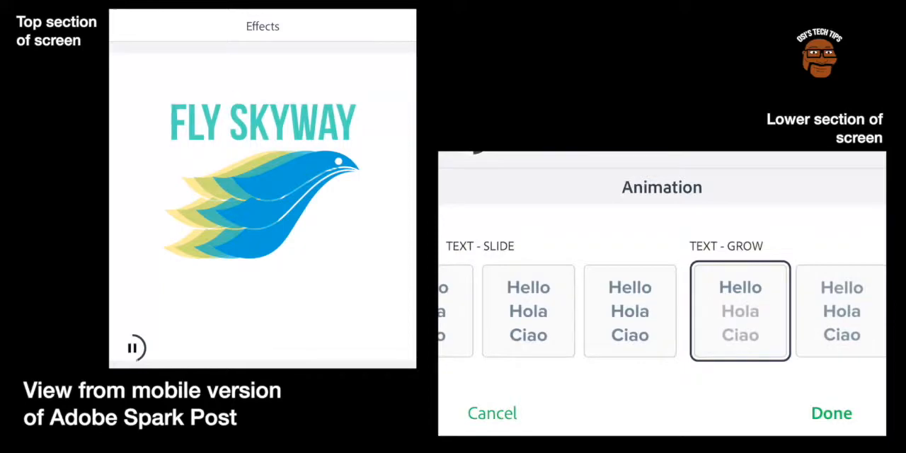